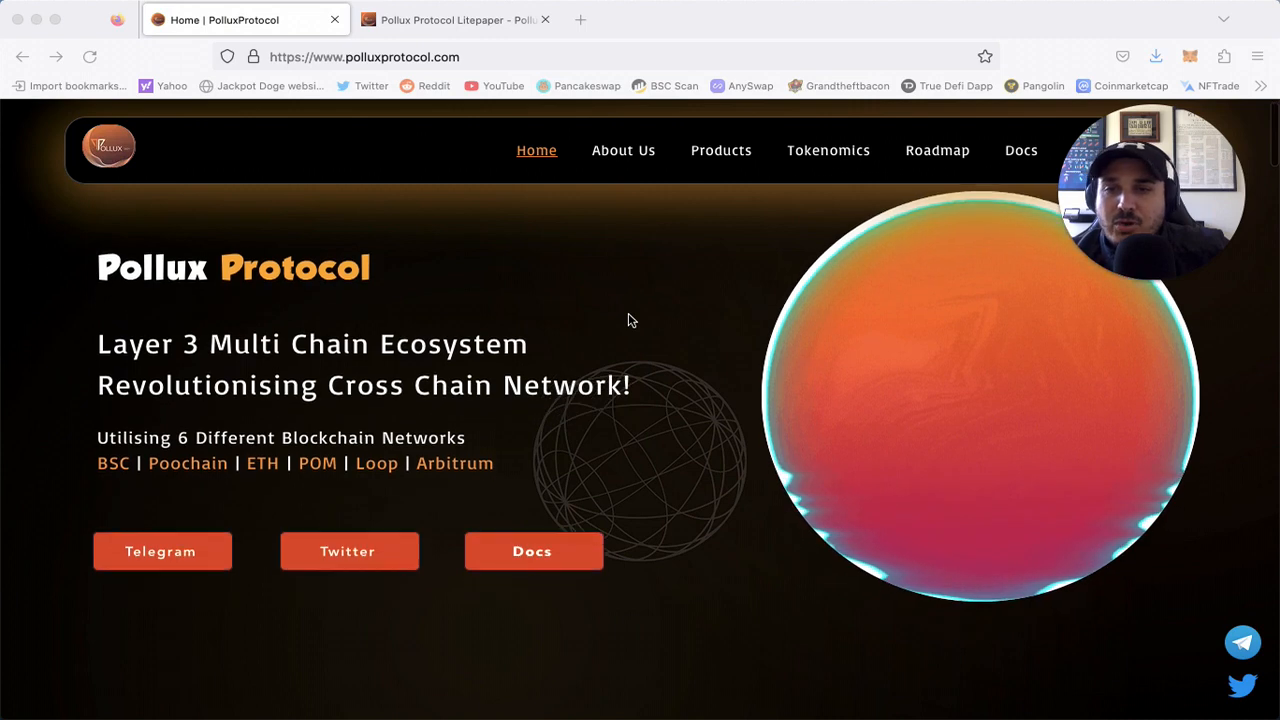
mouse_move(665, 362)
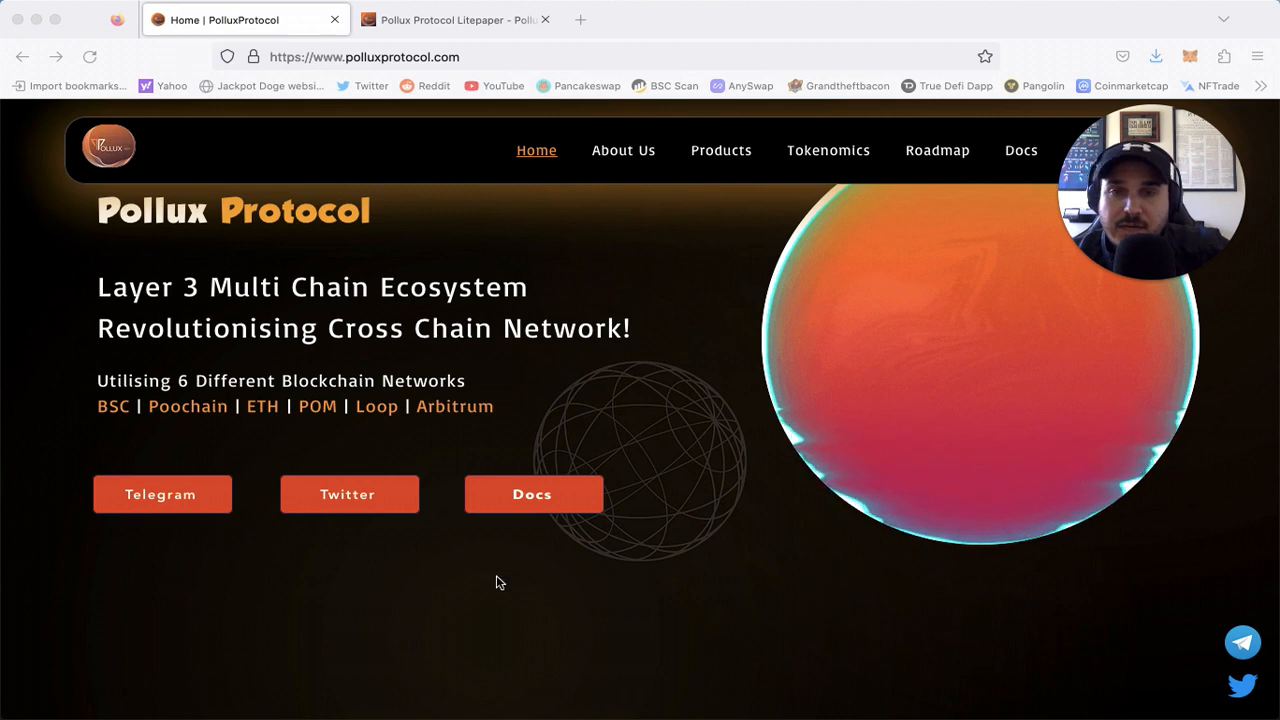
Switch to the Pollux Protocol Litepaper tab in GitBook
click(455, 19)
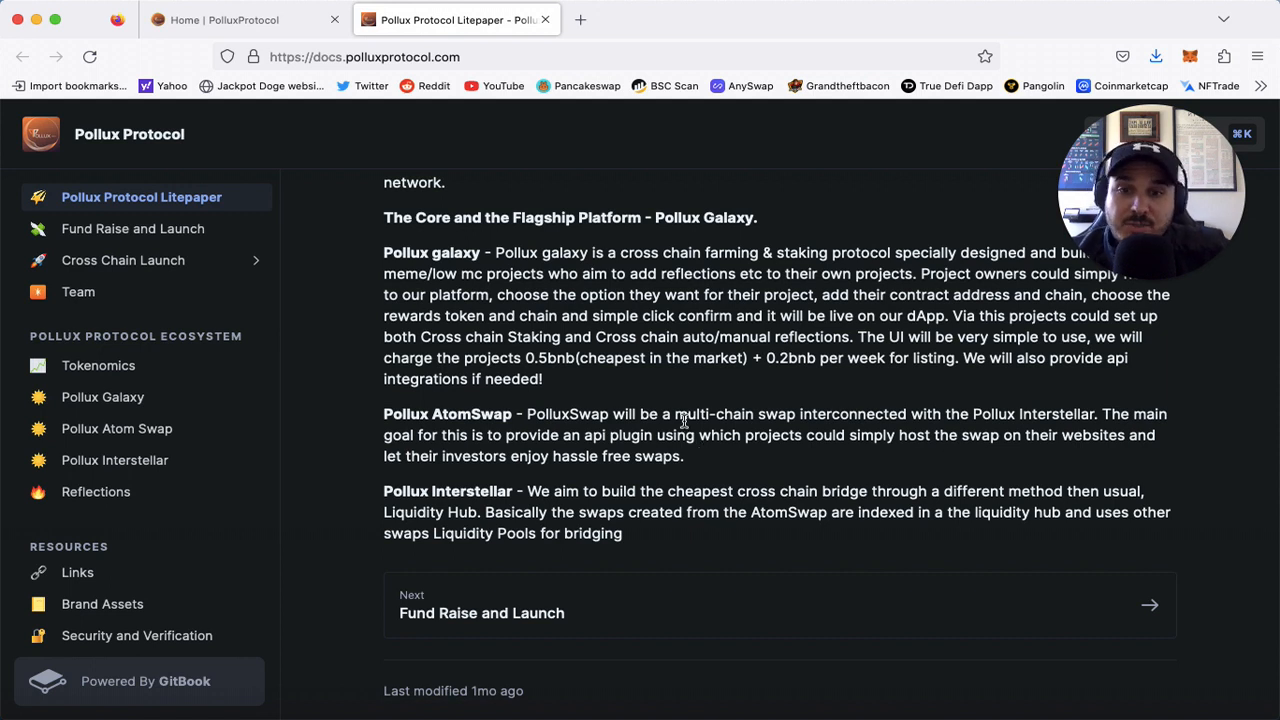
Scroll the rest of the litepaper, then return to the Home | PolluxProtocol tab
scroll(down, 3)
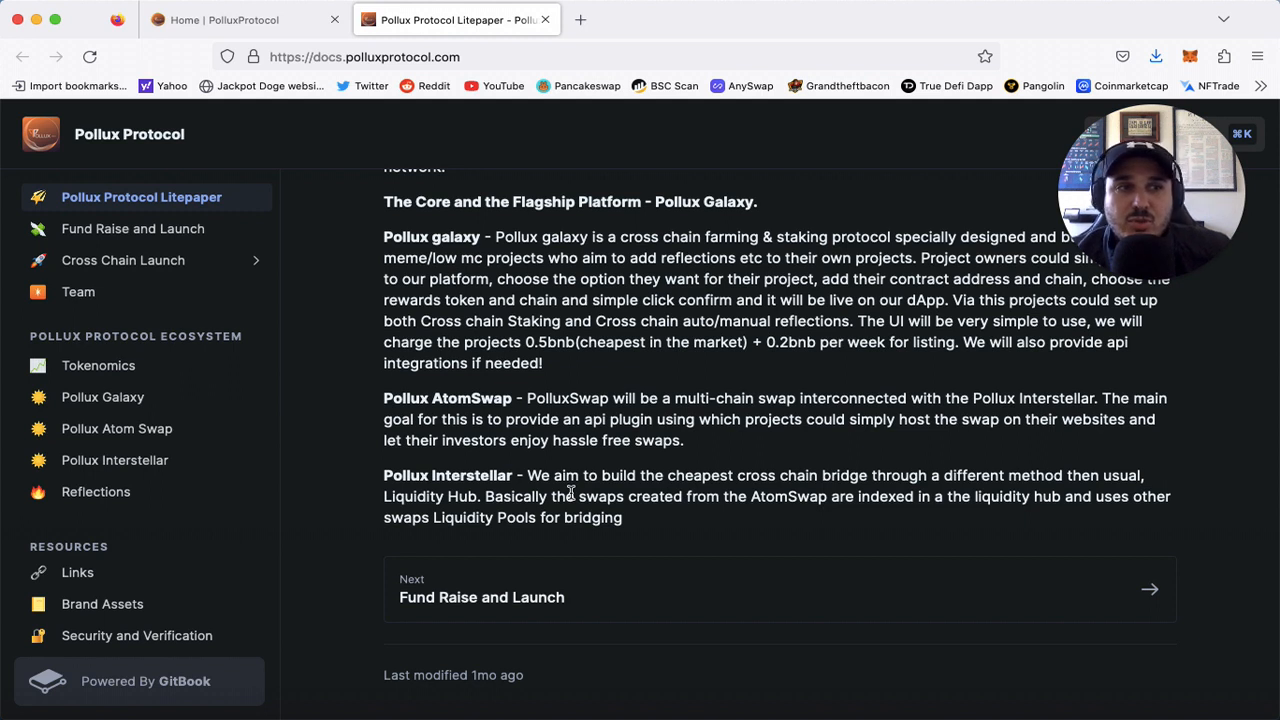
click(240, 19)
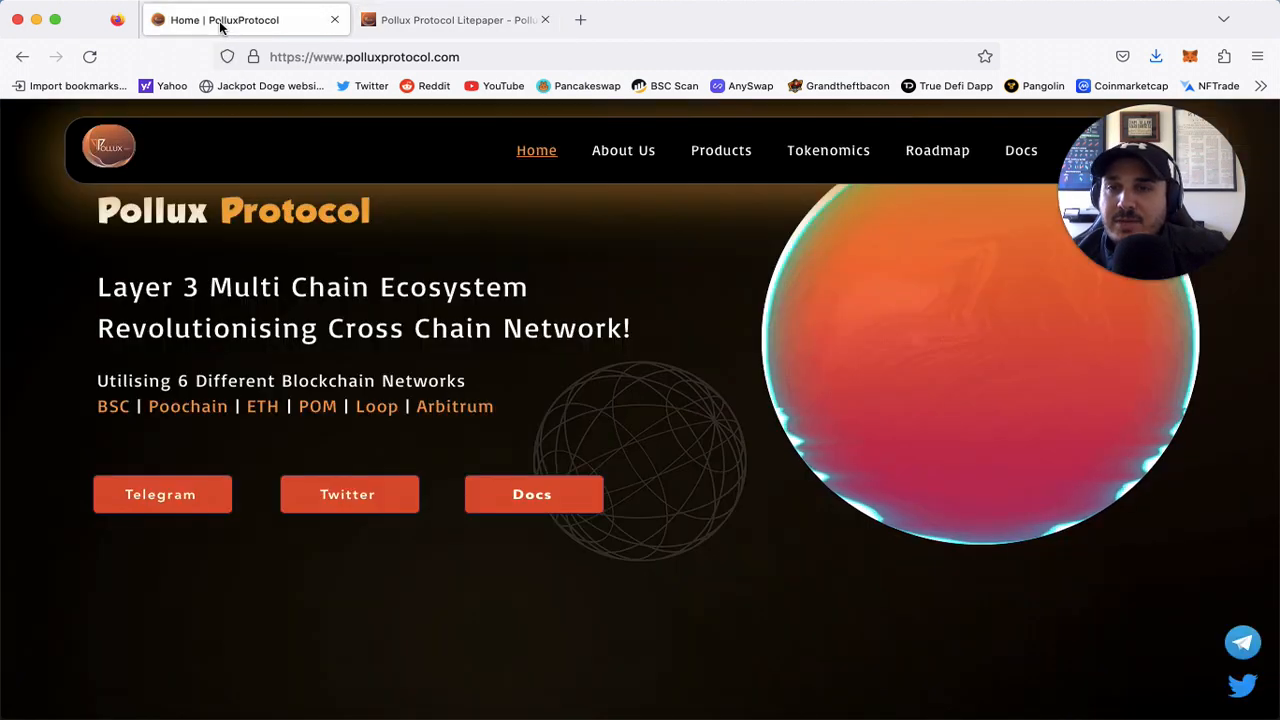
Scroll past the CoinMarketCap and 1inch partner logos to the About Us section
scroll(down, 3)
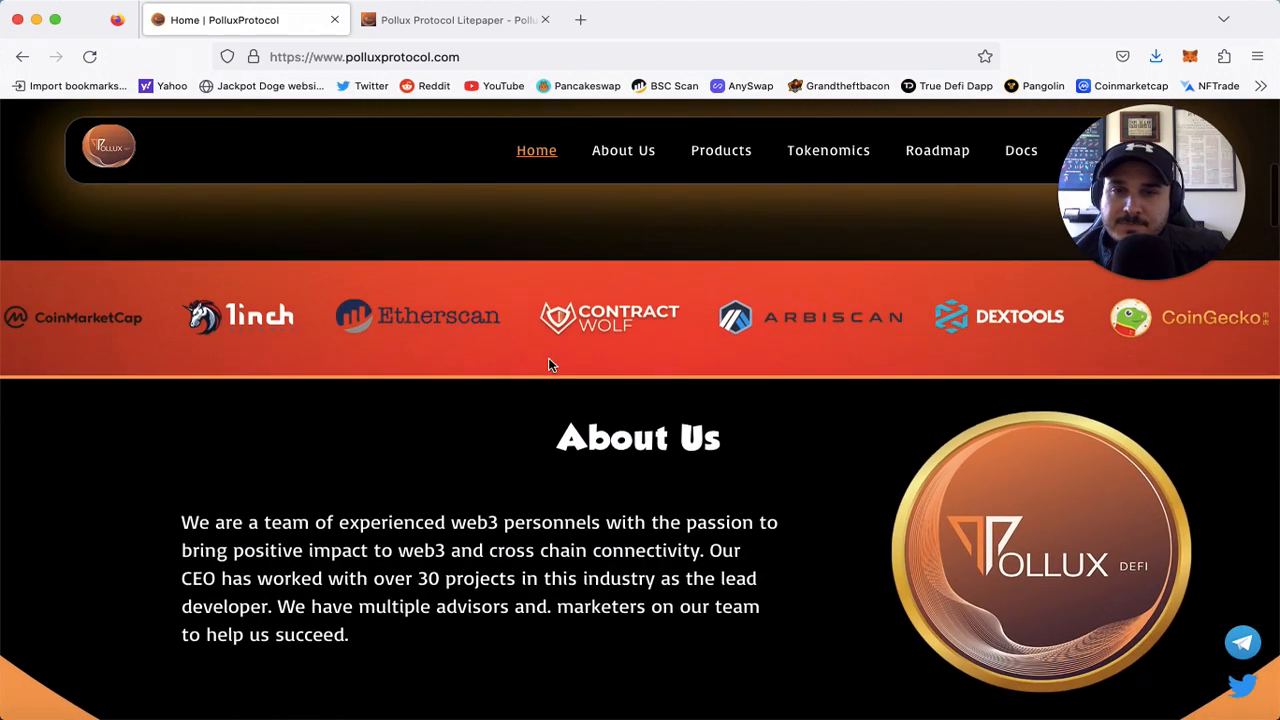
scroll(down, 3)
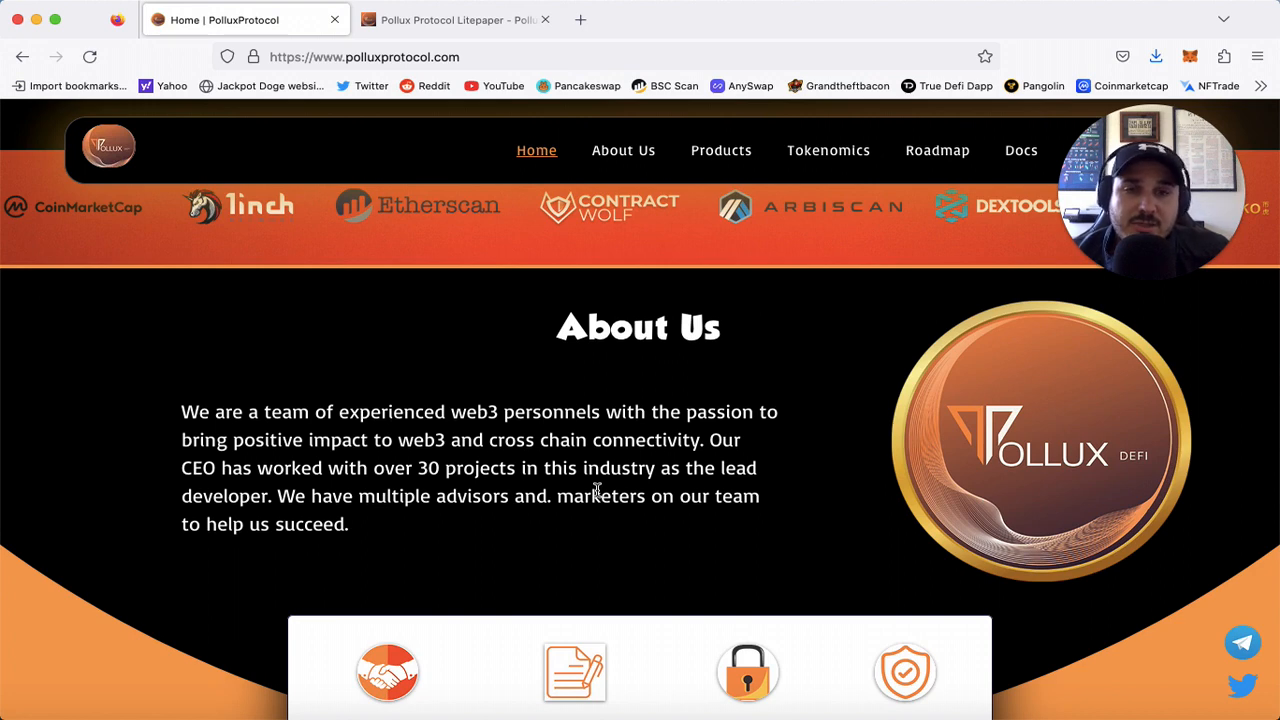
Scroll past the Atom Swap, Interstellar, Galaxy and Reflections cards to the Arbitrum and Ethereum tokenomics
scroll(down, 3)
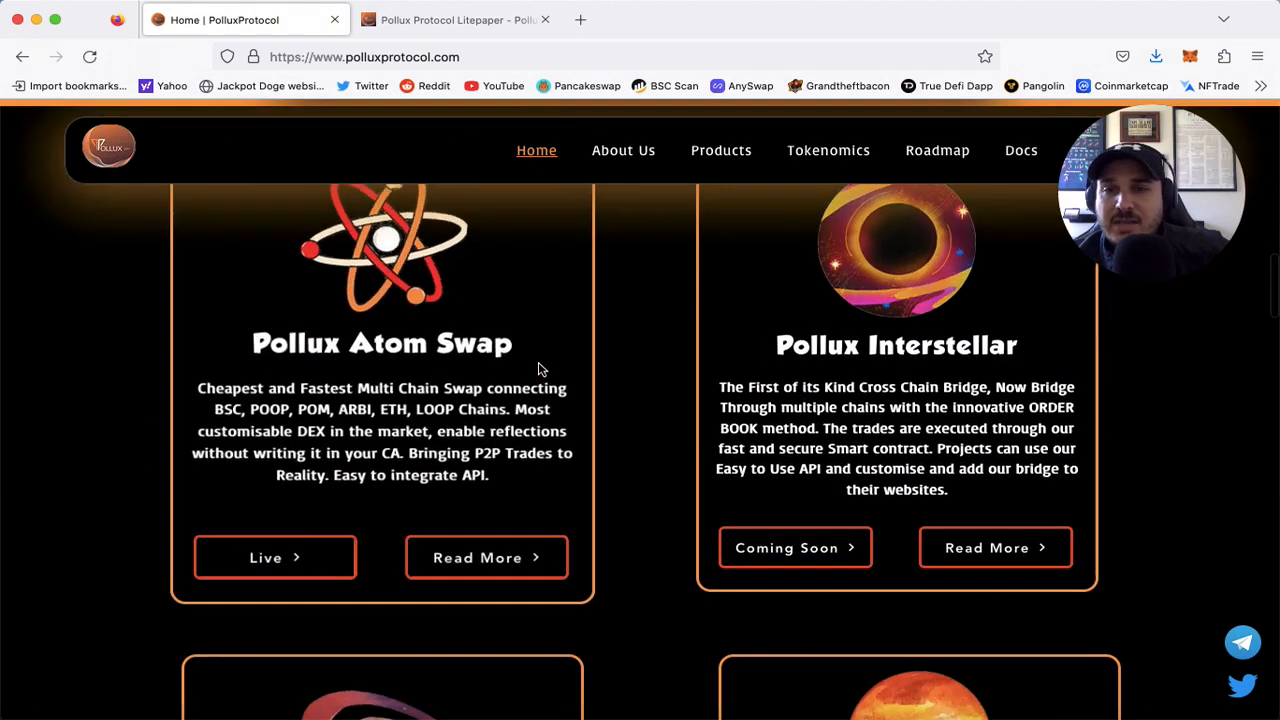
scroll(down, 3)
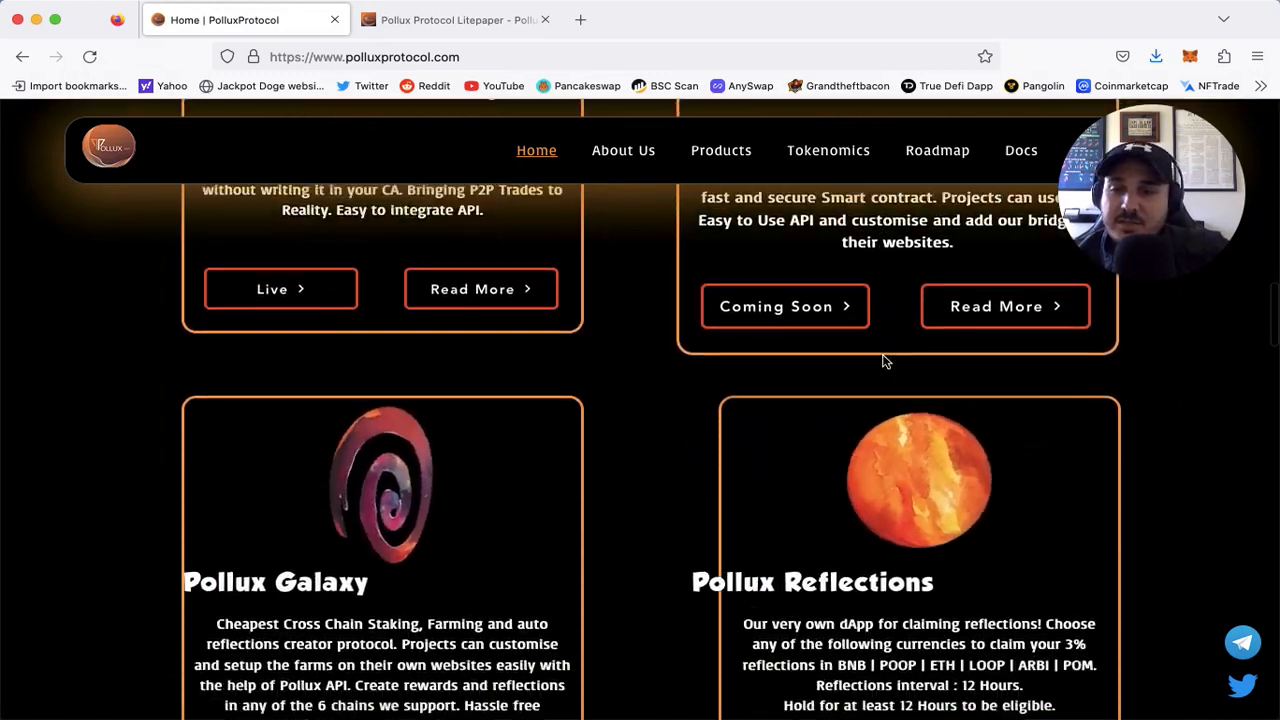
scroll(down, 3)
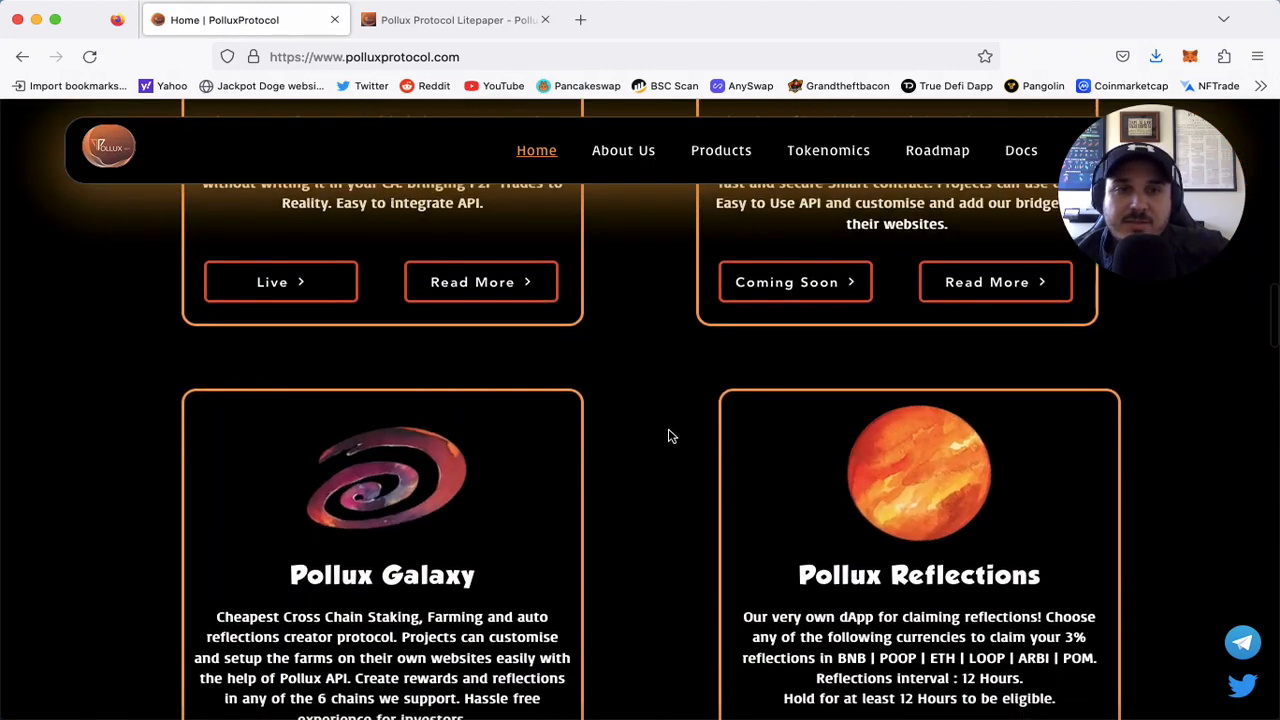
scroll(down, 3)
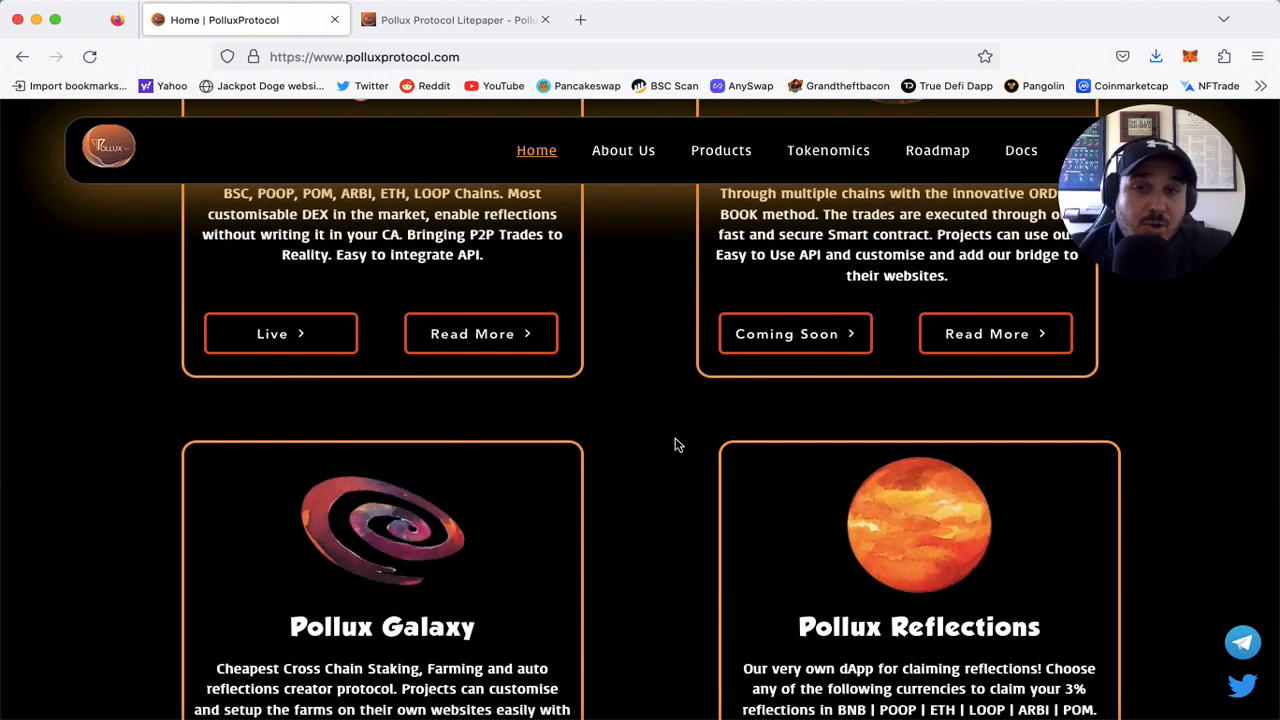
scroll(up, 3)
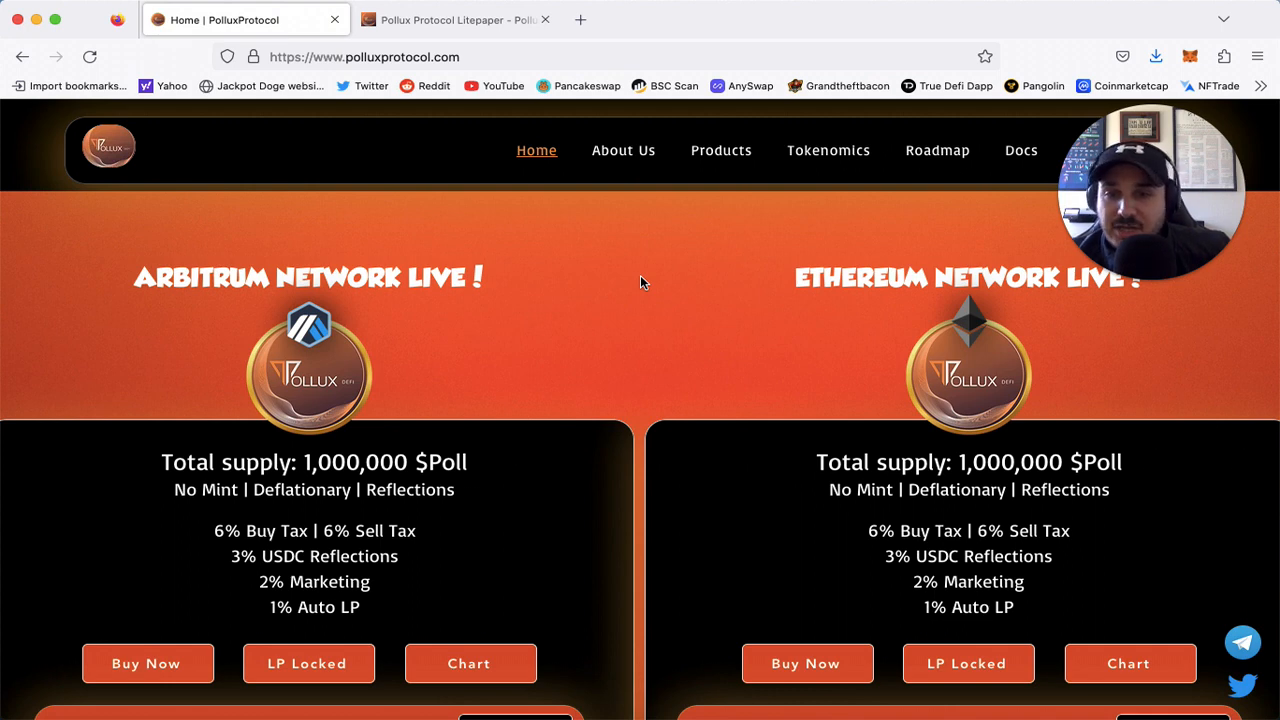
Scroll slightly to show the contract address bars and Explorer buttons under both network cards
scroll(down, 3)
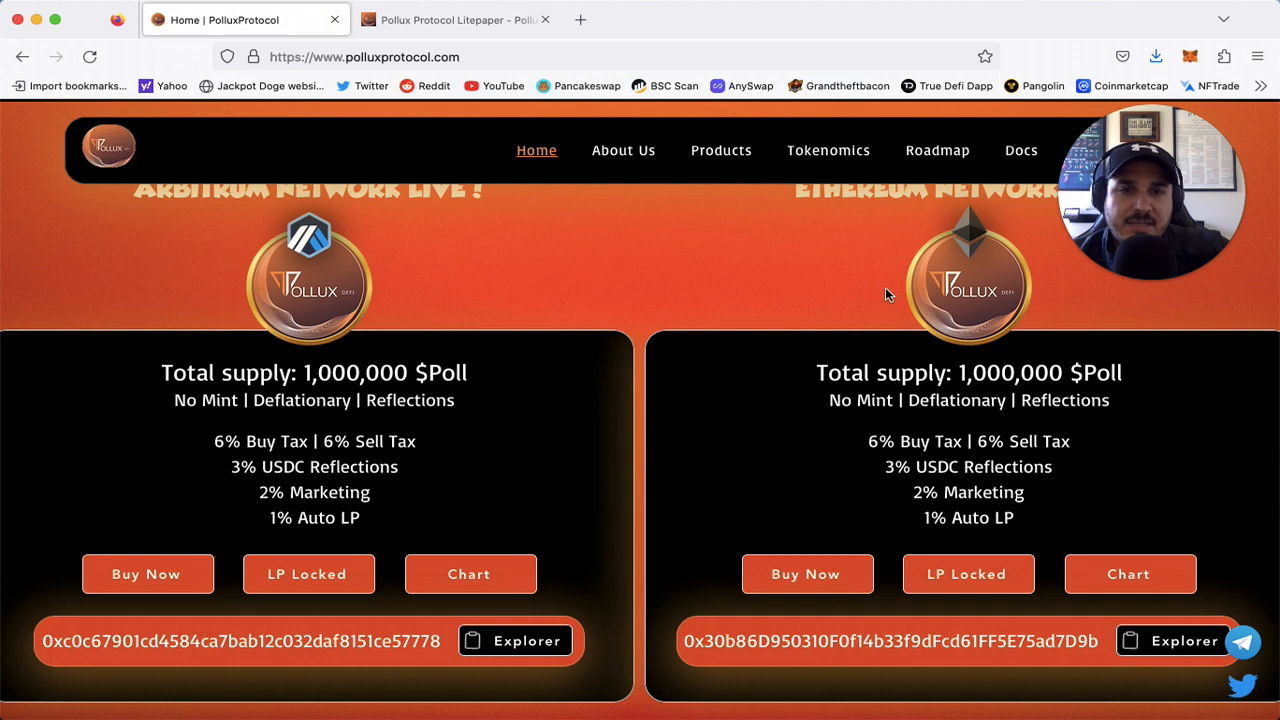
scroll(down, 3)
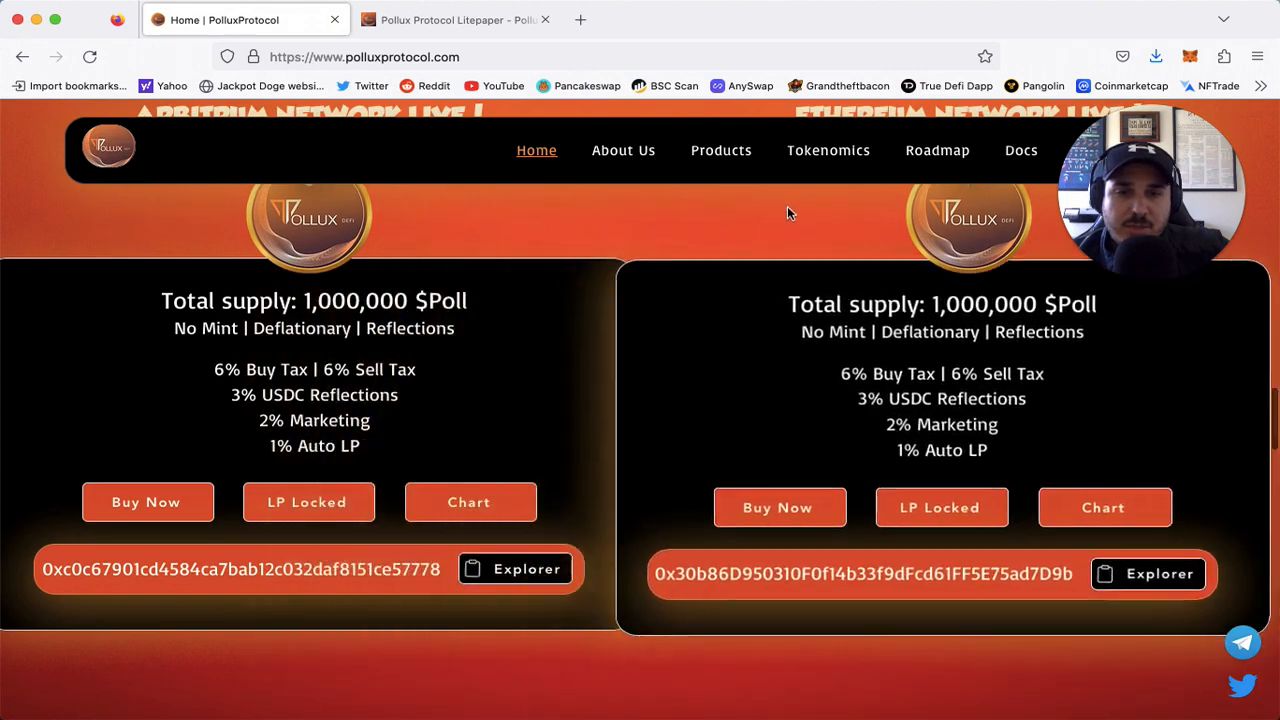
Scroll back to the hero showing the Layer 3 Multi Chain tagline and six networks
scroll(down, 3)
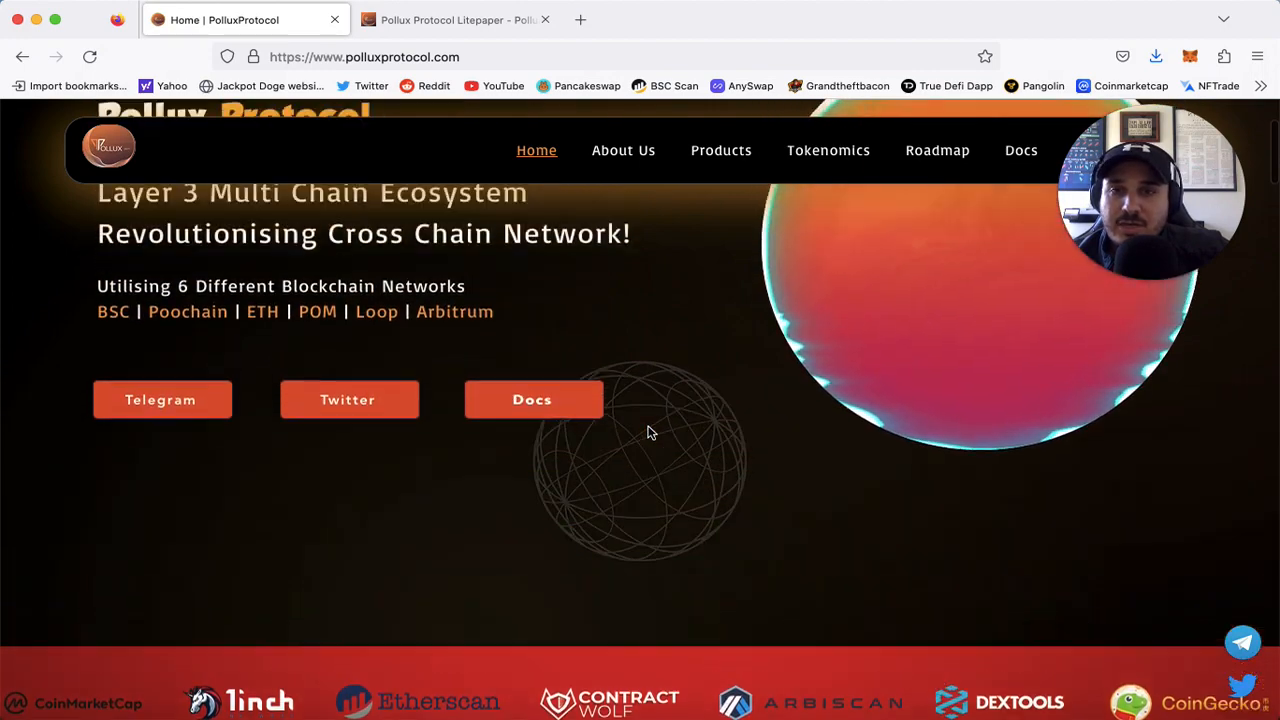
Scroll to About Us with the Partnerships, CA Audit, LP Locked and KYC badges
scroll(down, 3)
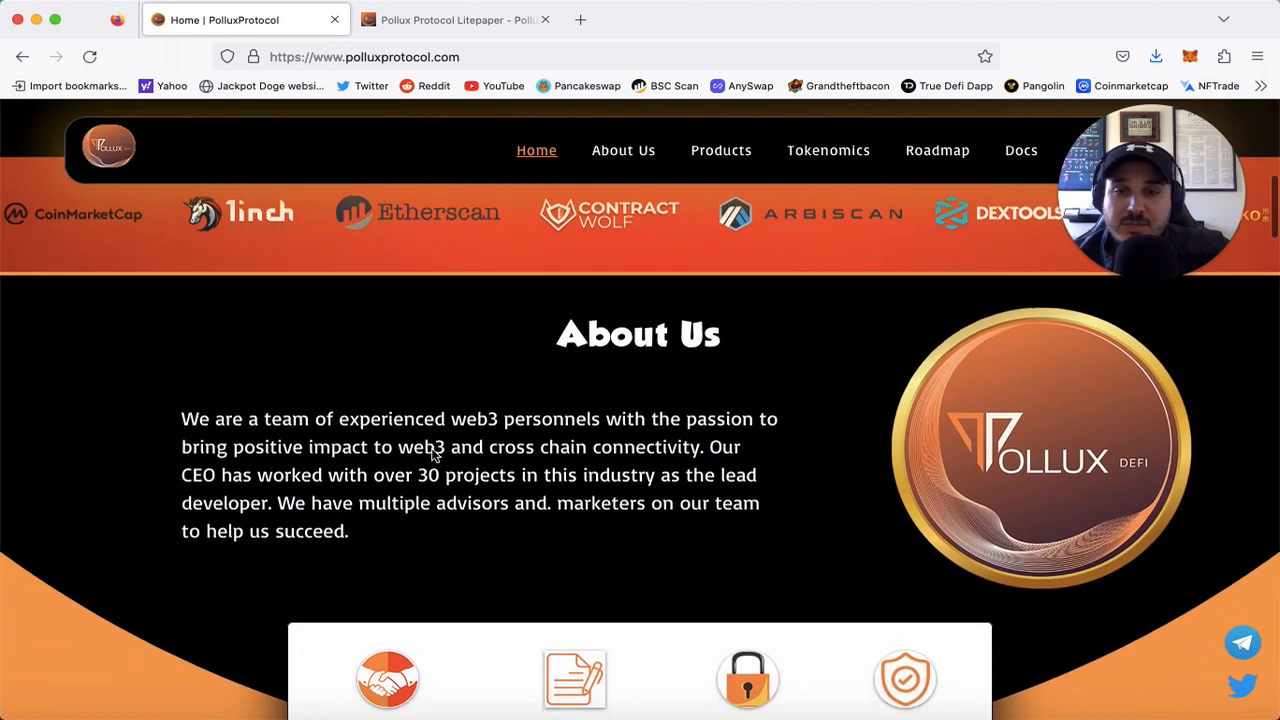
scroll(down, 3)
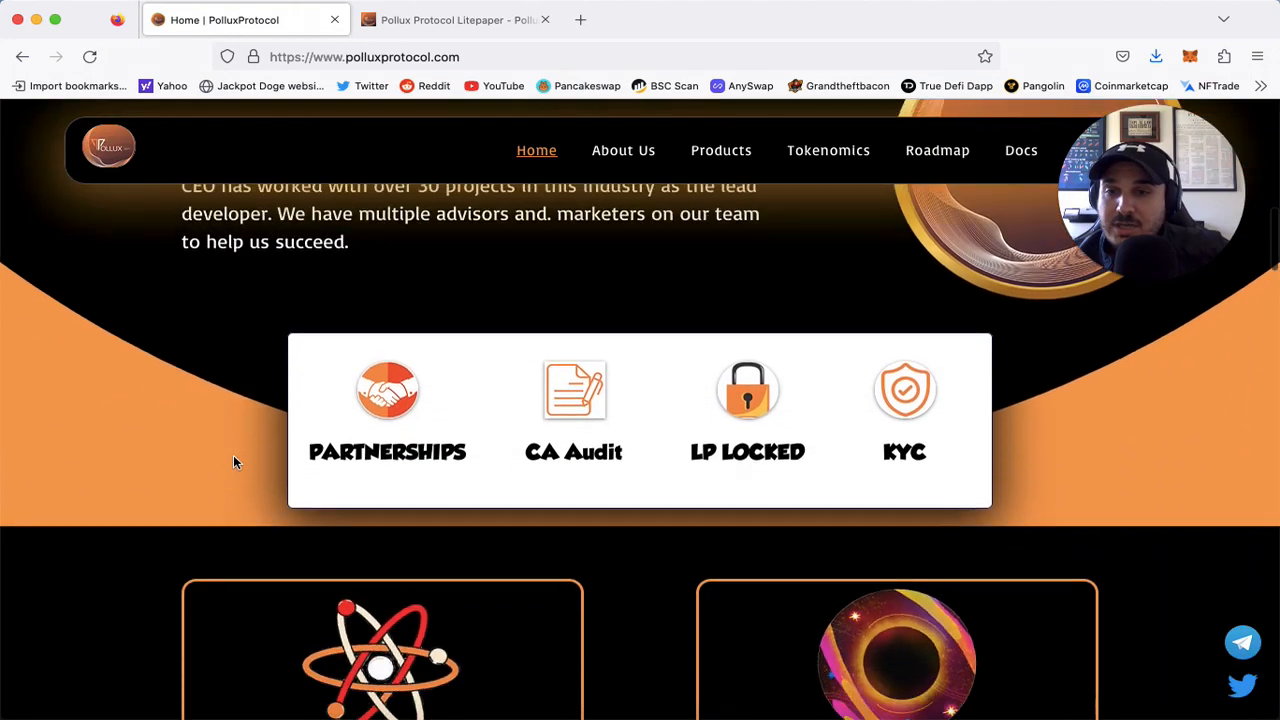